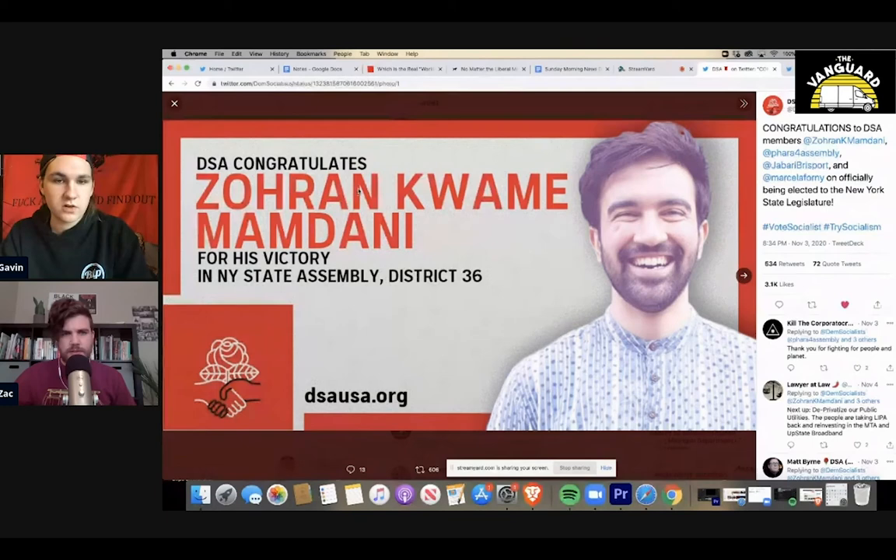
- Page through the DSA congratulations candidate images using the next arrow
{"action": "left_click", "coordinate": [739, 274]}
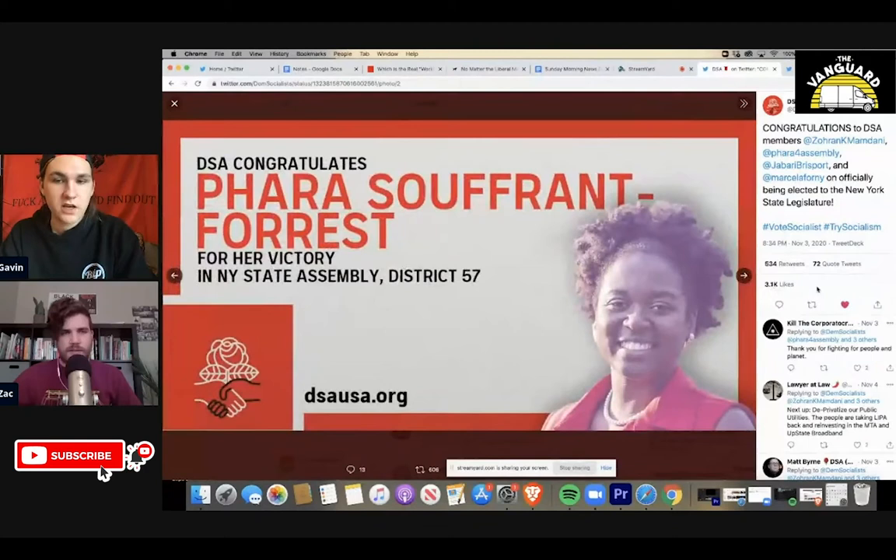
{"action": "left_click", "coordinate": [742, 274]}
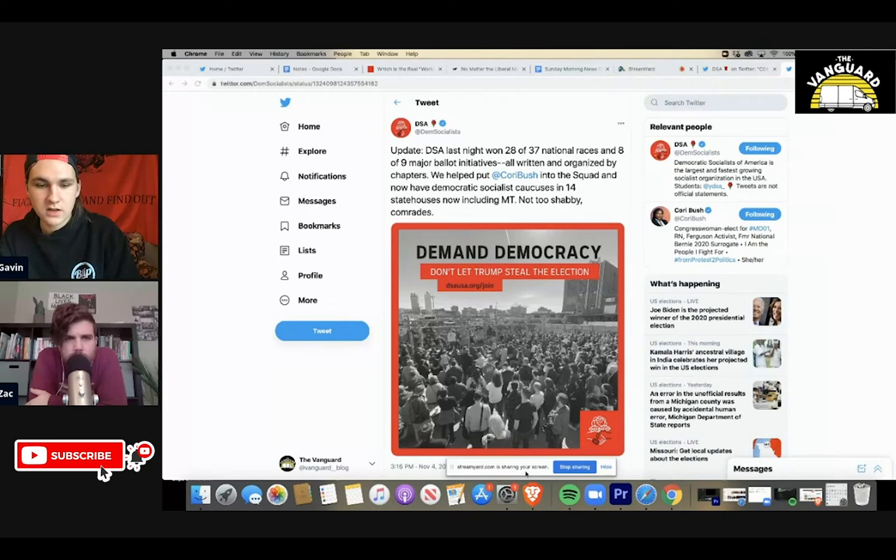
{"action": "scroll", "scroll_direction": "down", "scroll_amount": 3}
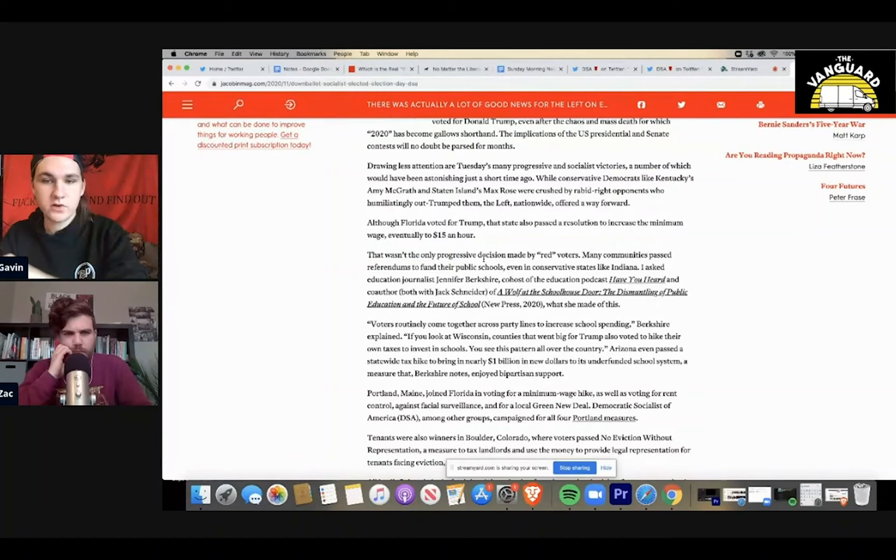
- Scroll the Jacobin article down to the Oregon drug decriminalization and district attorney passages
{"action": "scroll", "scroll_direction": "down", "scroll_amount": 3}
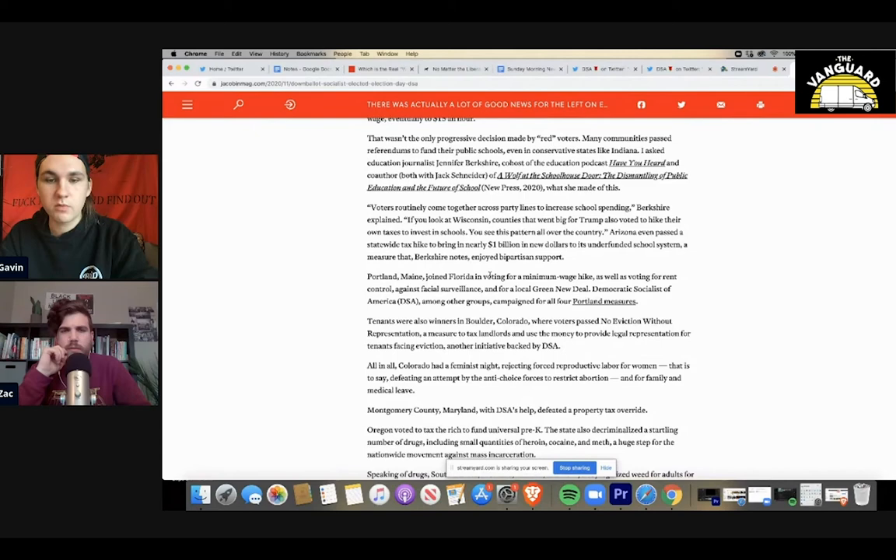
{"action": "scroll", "scroll_direction": "down", "scroll_amount": 3}
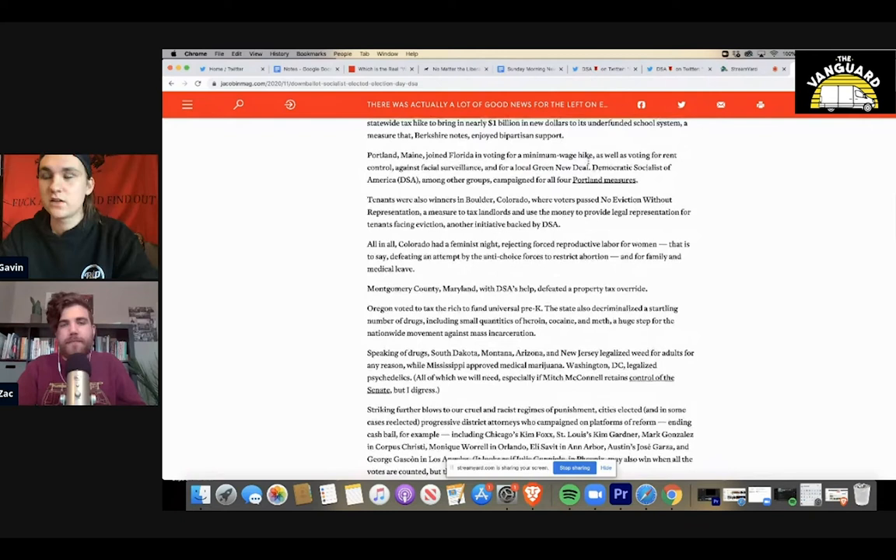
- Scroll the Jacobin article to the Mississippi state flag passage and Congress paragraph
{"action": "scroll", "scroll_direction": "down", "scroll_amount": 3}
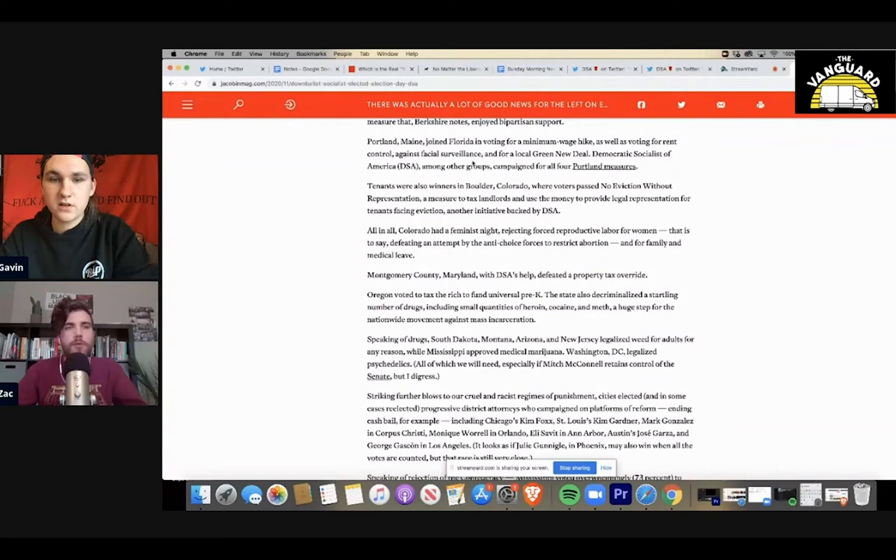
{"action": "scroll", "scroll_direction": "down", "scroll_amount": 3}
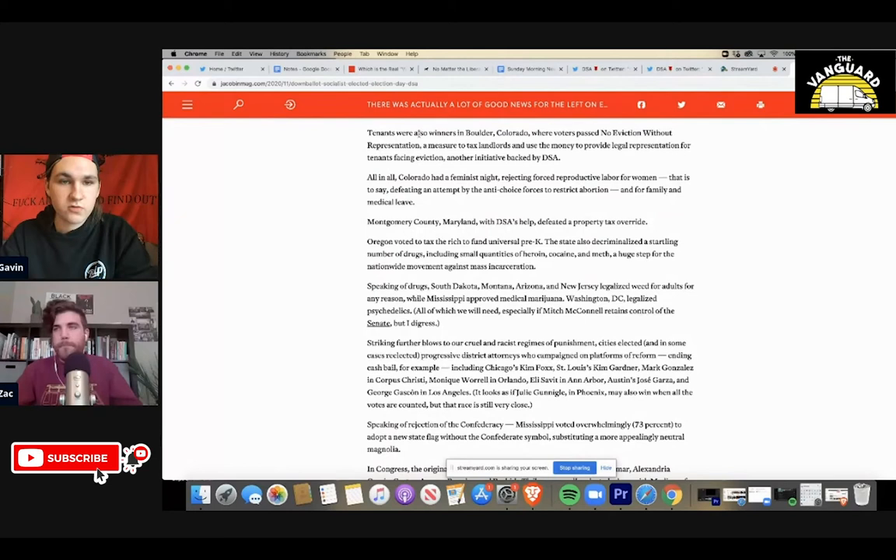
- Highlight the Boulder eviction-representation passage and scroll toward the Mississippi flag passage
{"action": "left_click_drag", "start_coordinate": [601, 132], "coordinate": [421, 147]}
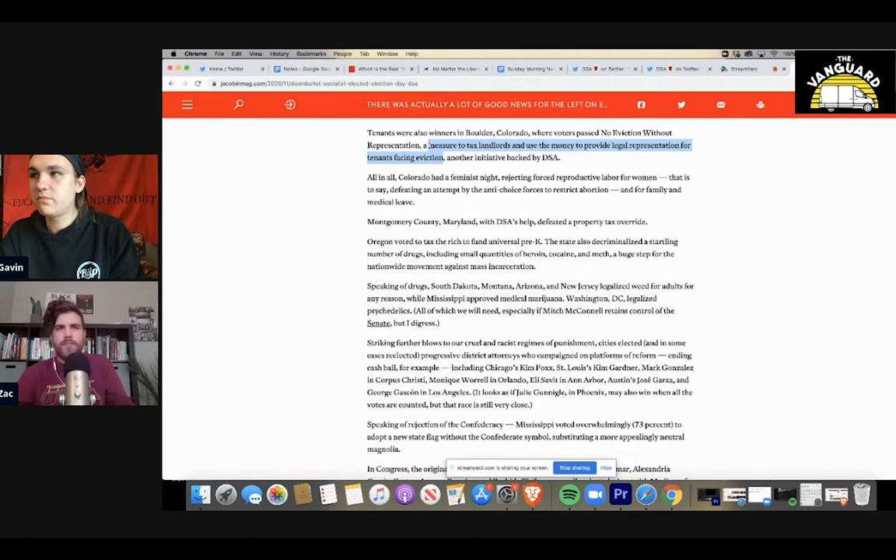
{"action": "scroll", "scroll_direction": "down", "scroll_amount": 3}
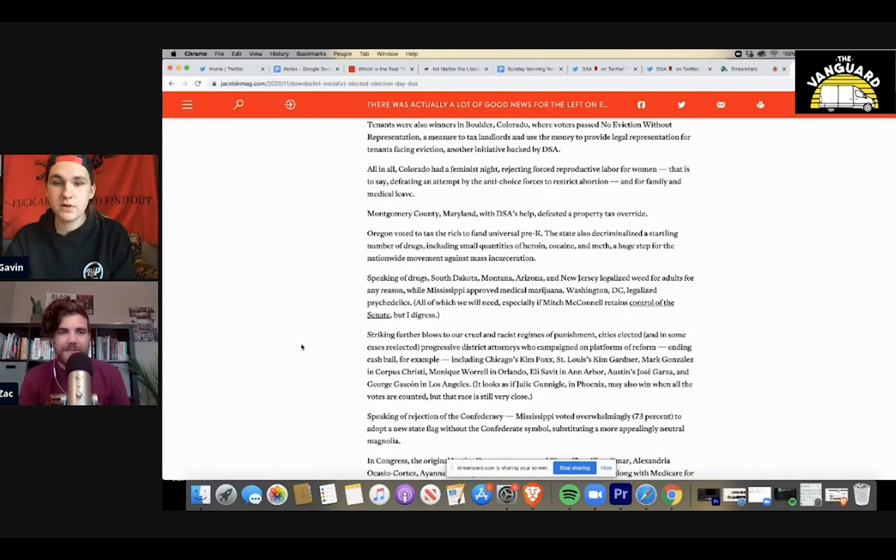
- Highlight the name Katie Porter and scroll to the Squad re-election paragraph
{"action": "scroll", "scroll_direction": "down", "scroll_amount": 3}
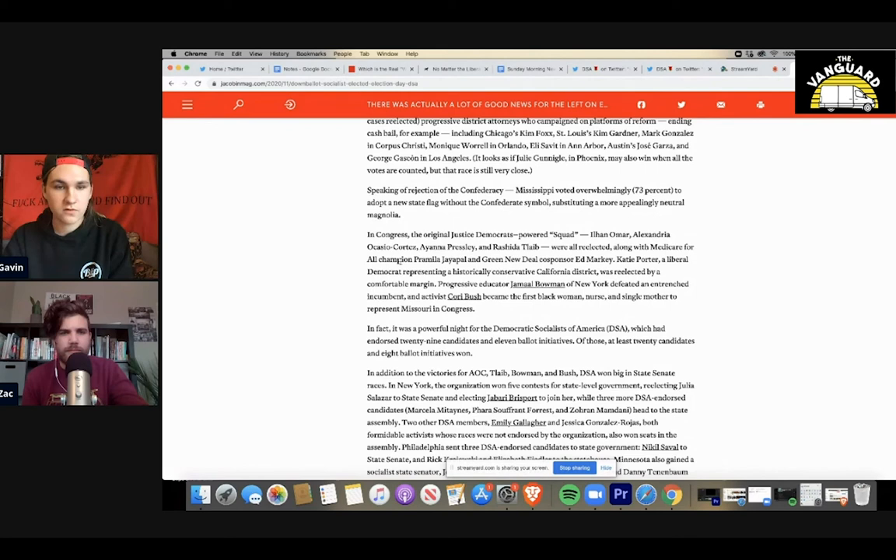
{"action": "double_click", "coordinate": [638, 259]}
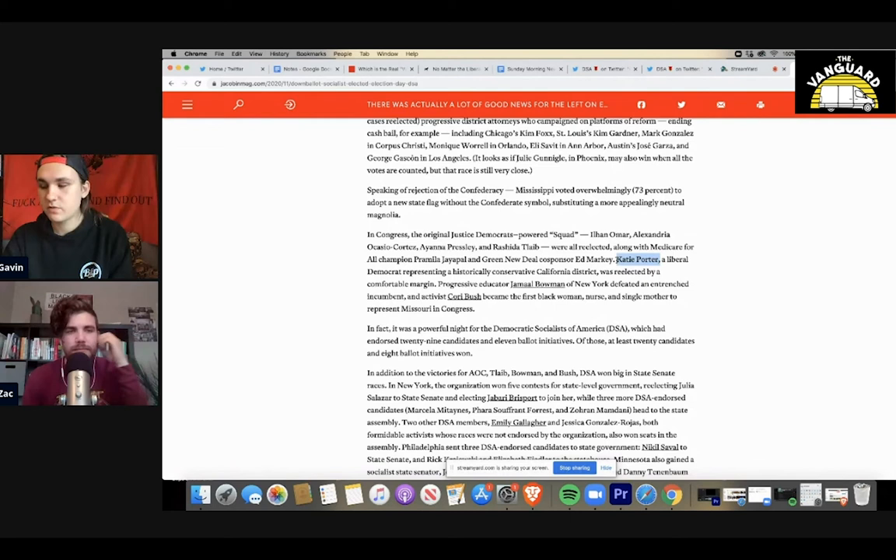
{"action": "scroll", "scroll_direction": "down", "scroll_amount": 3}
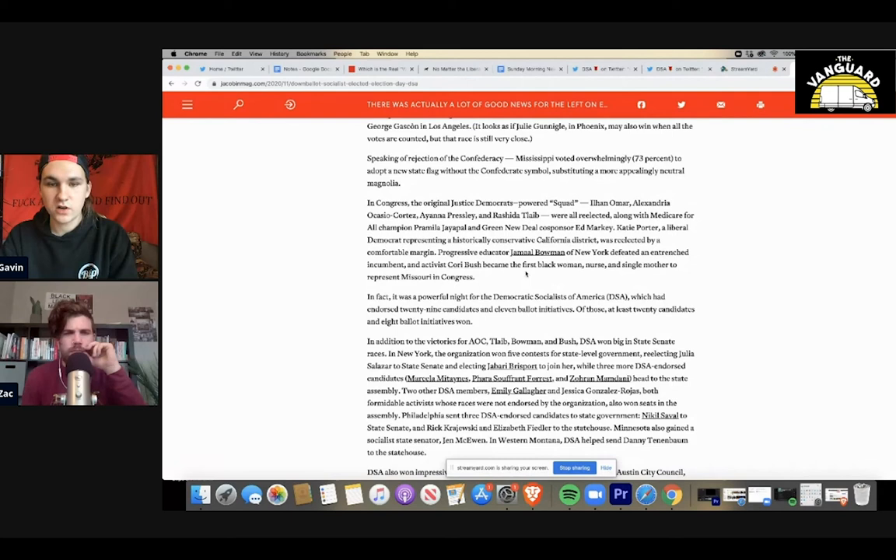
{"action": "scroll", "scroll_direction": "down", "scroll_amount": 3}
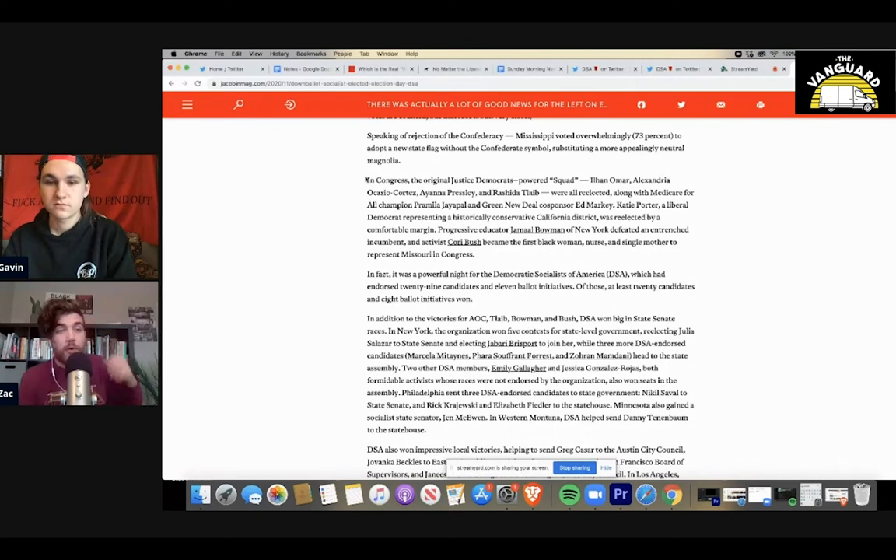
- Highlight Ed Markey's name, then select the entire Squad re-election paragraph
{"action": "scroll", "scroll_direction": "down", "scroll_amount": 3}
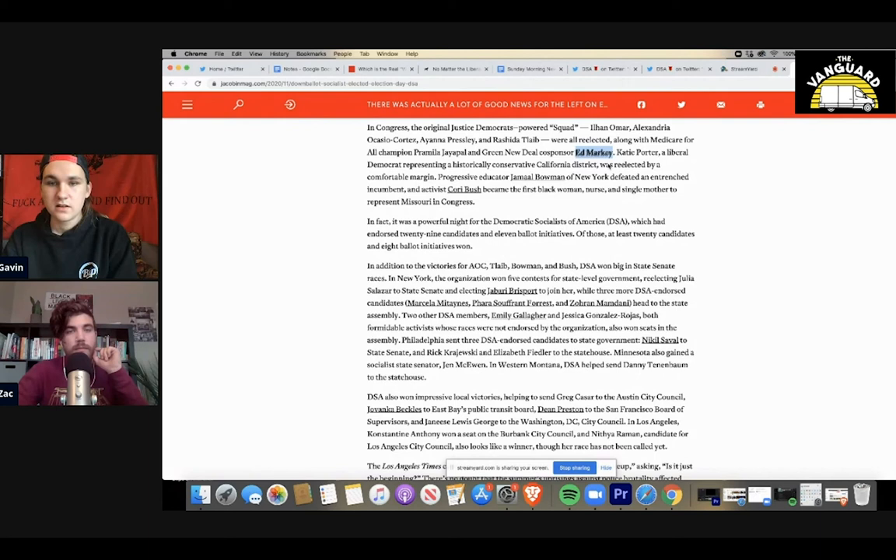
{"action": "double_click", "coordinate": [637, 152]}
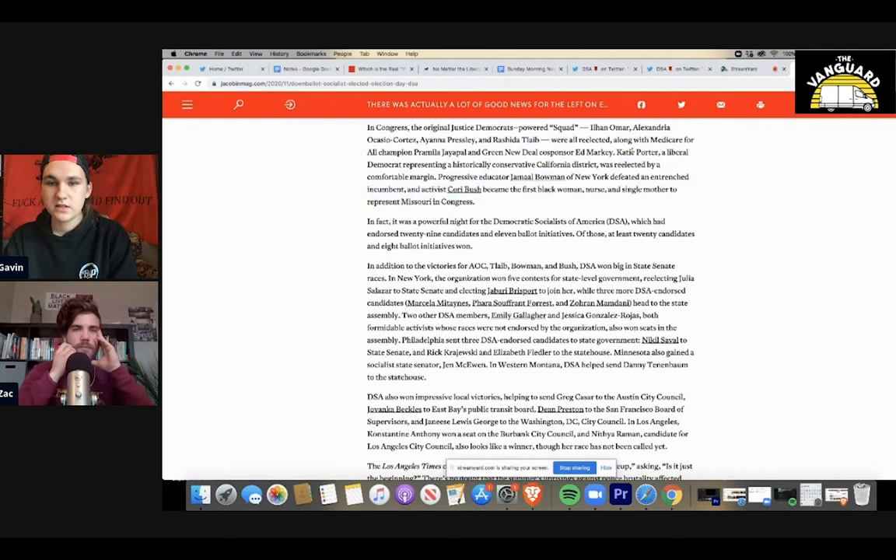
{"action": "left_click_drag", "start_coordinate": [367, 128], "coordinate": [484, 204]}
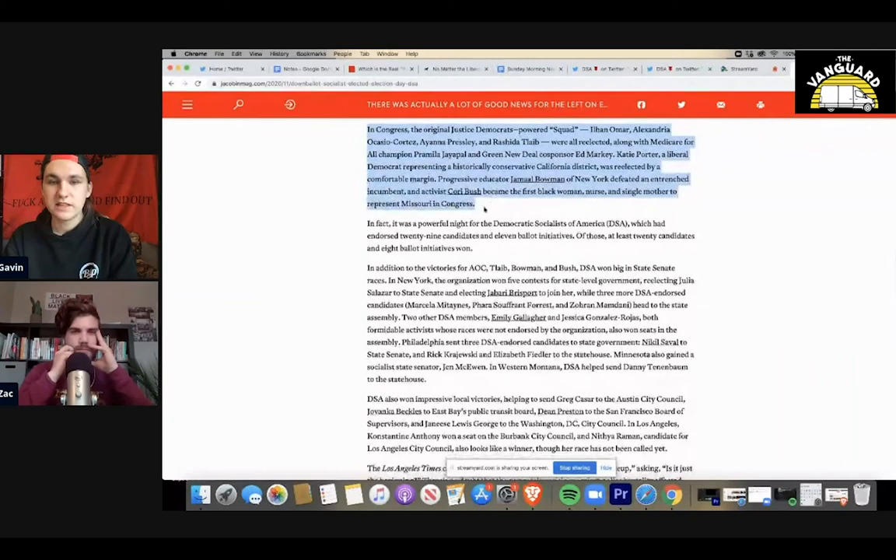